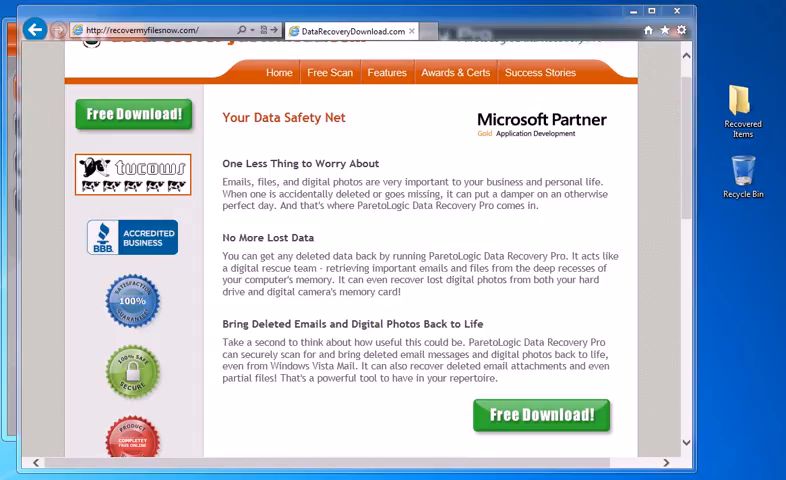
pyautogui.moveTo(264, 232)
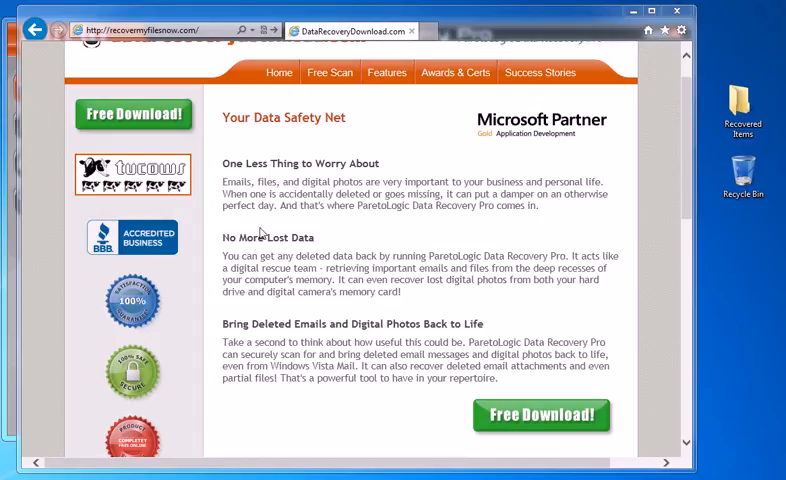
# - Start the free download of Data Recovery Pro from the ParetoLogic product page
pyautogui.click(160, 28)
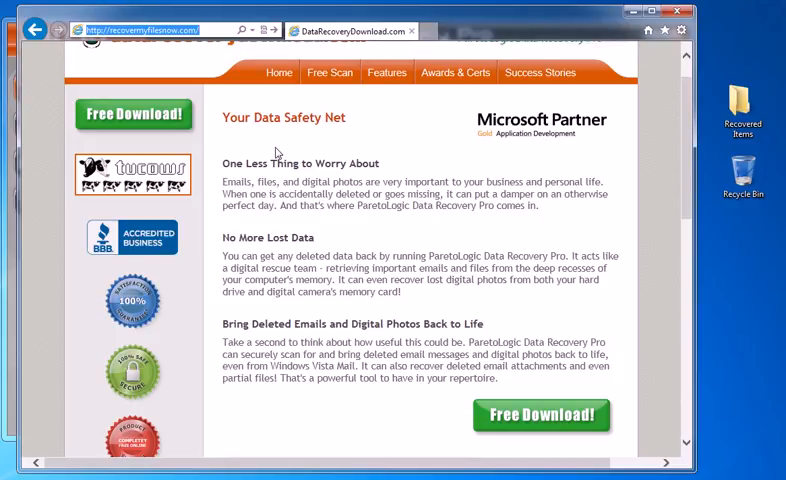
pyautogui.moveTo(134, 114)
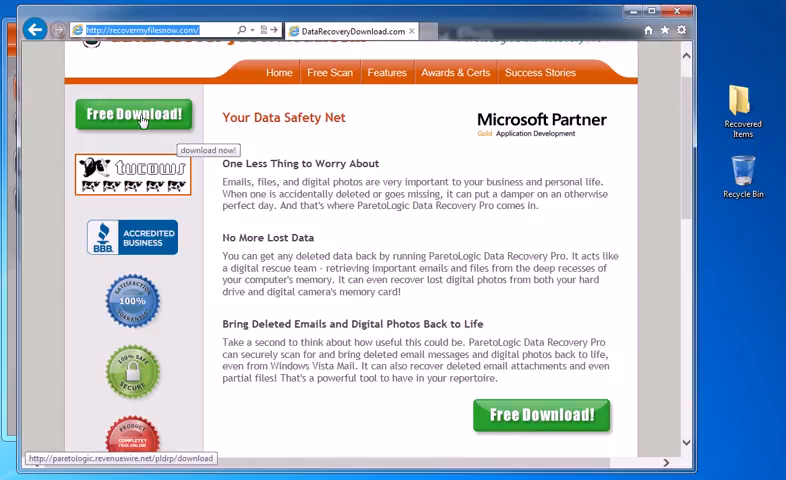
pyautogui.moveTo(390, 136)
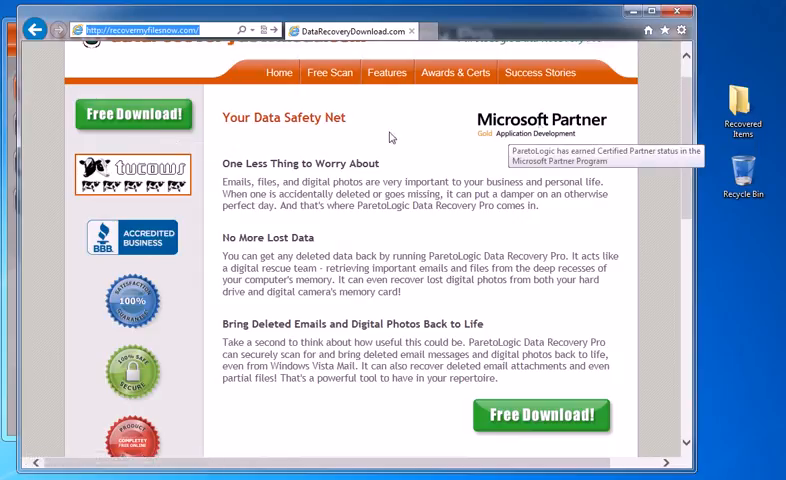
pyautogui.moveTo(132, 238)
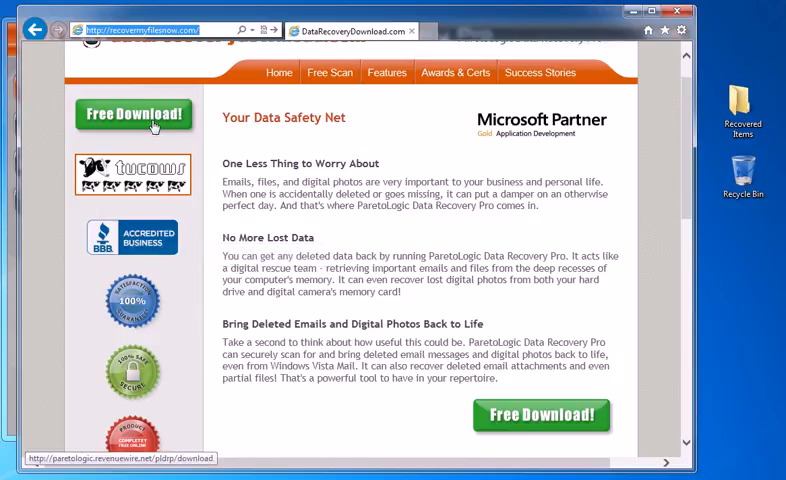
pyautogui.click(132, 116)
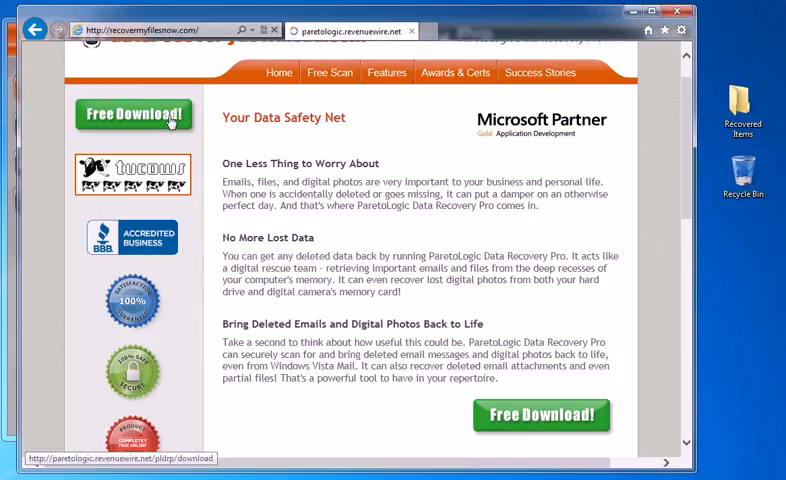
# - Launch the downloaded Data Recovery Pro to its welcome screen with Quick Scan chosen
pyautogui.click(132, 114)
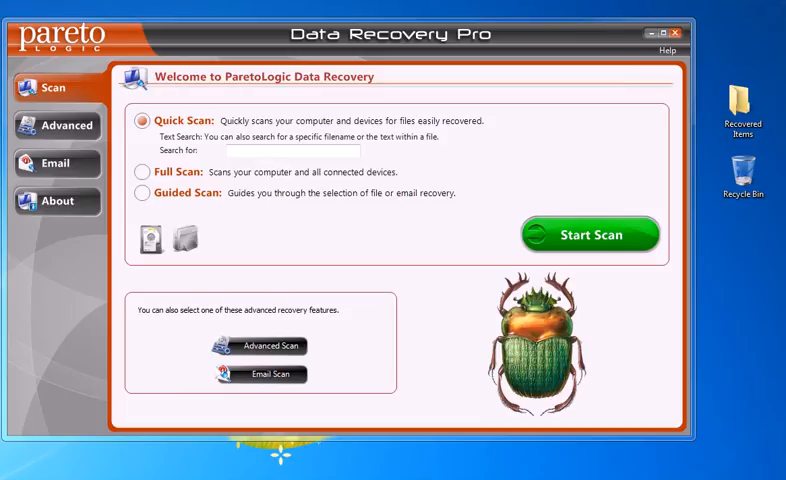
pyautogui.moveTo(276, 260)
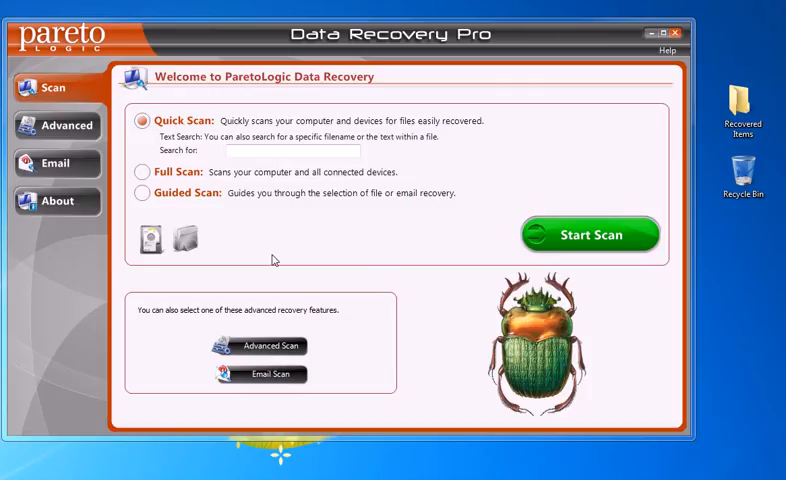
pyautogui.moveTo(62, 96)
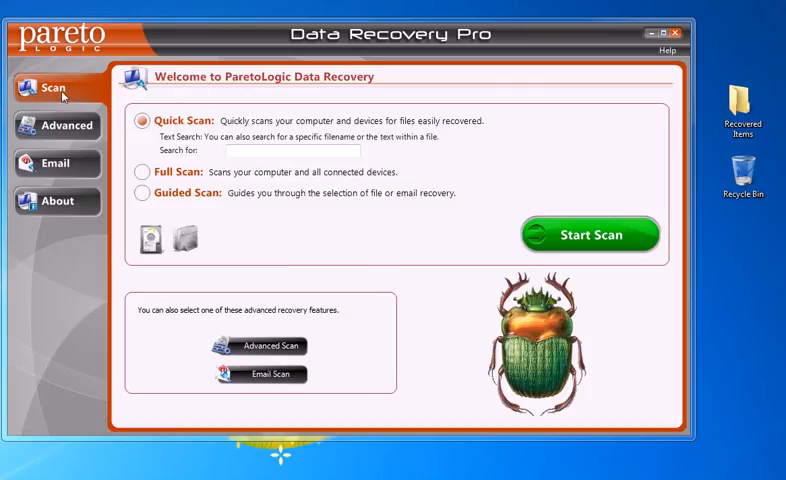
pyautogui.moveTo(184, 182)
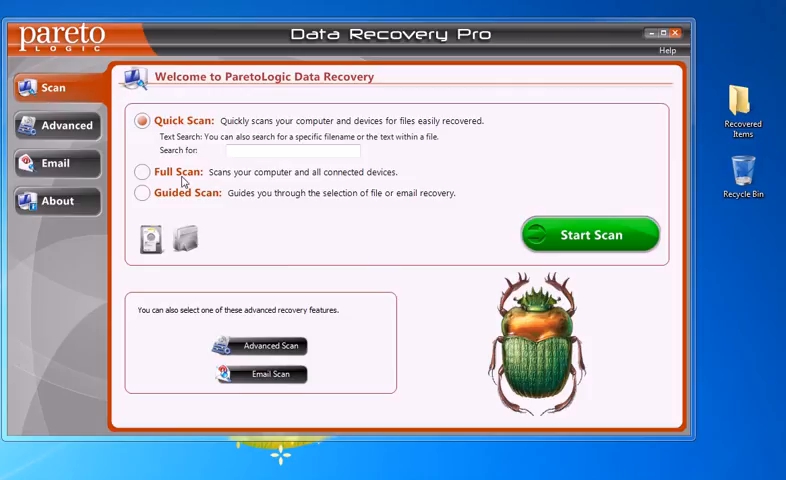
pyautogui.moveTo(192, 200)
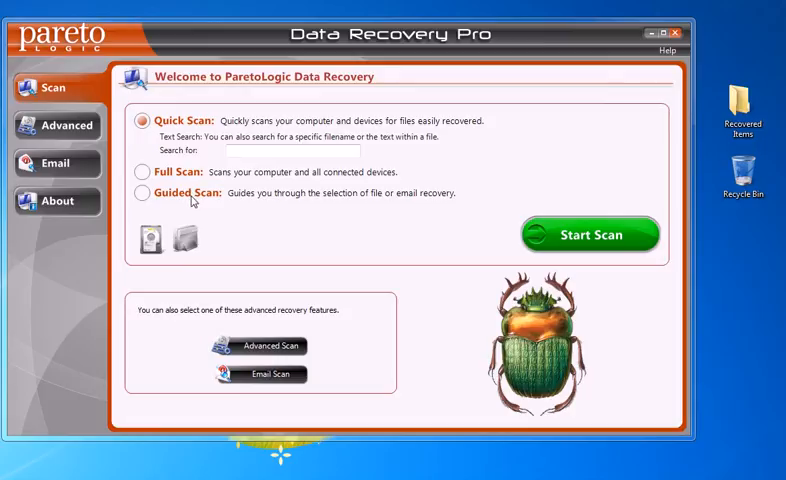
pyautogui.moveTo(60, 166)
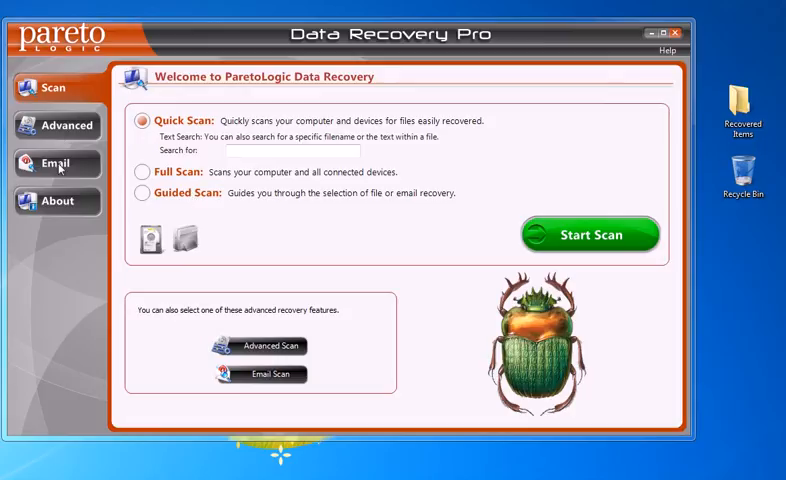
pyautogui.moveTo(70, 208)
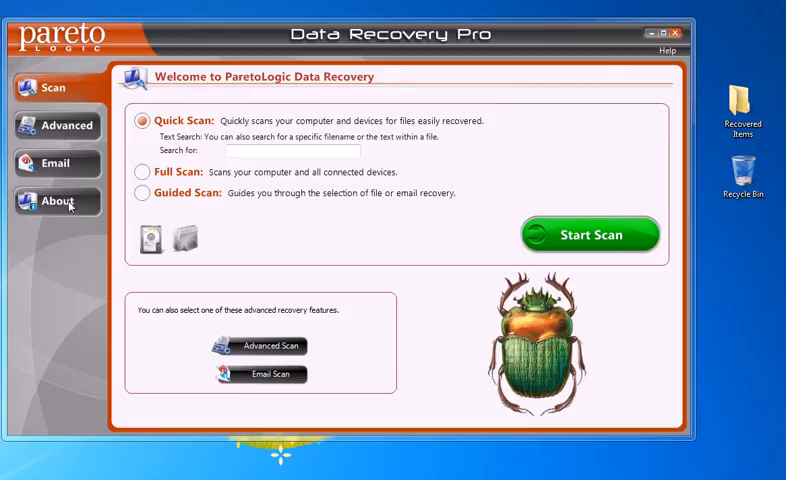
pyautogui.moveTo(318, 138)
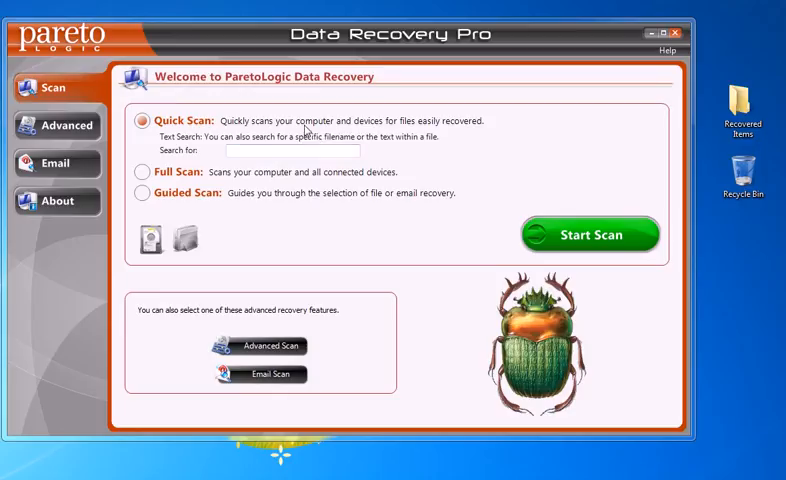
pyautogui.moveTo(56, 126)
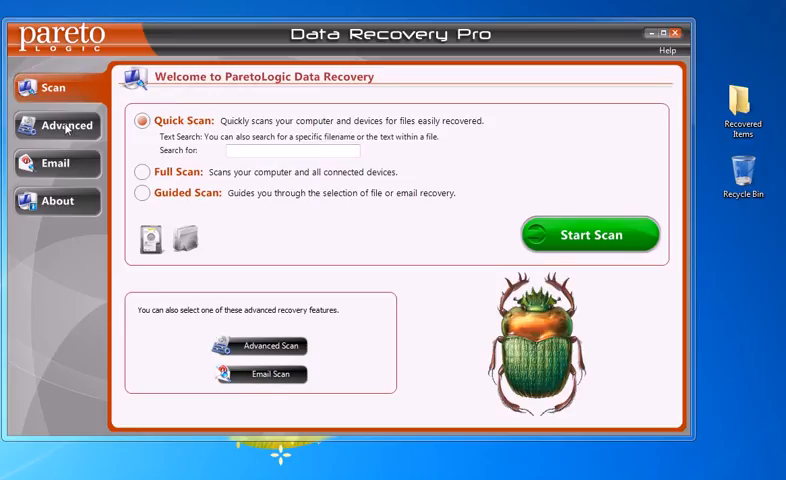
# - Configure an Advanced scan with Recycle Bin checked and Files without names unchecked
pyautogui.click(58, 126)
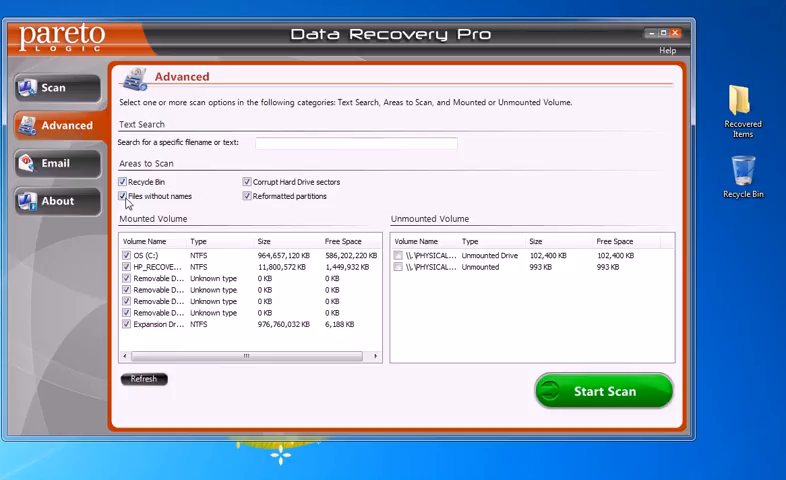
pyautogui.click(124, 192)
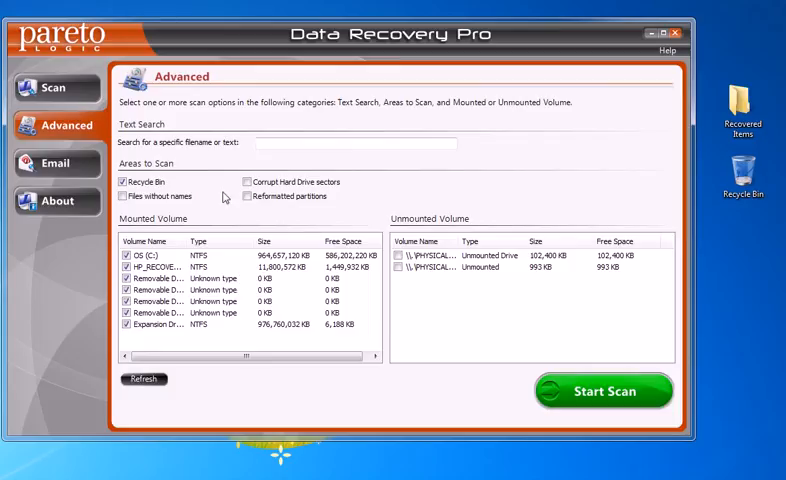
pyautogui.click(356, 144)
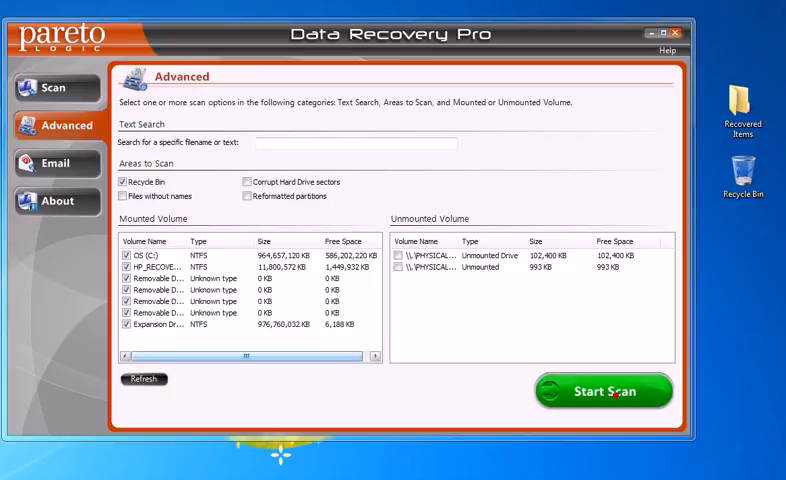
# - Run the scan and expand the Images category under D1 (C:) in Found Items
pyautogui.click(604, 392)
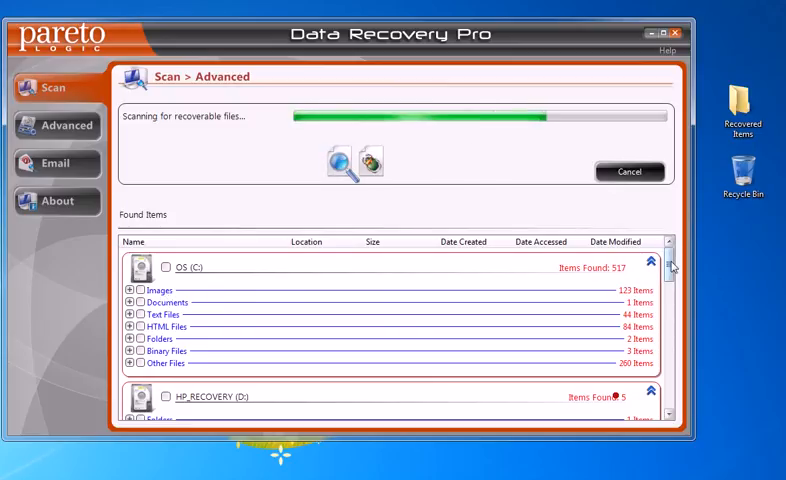
pyautogui.scroll(-3)
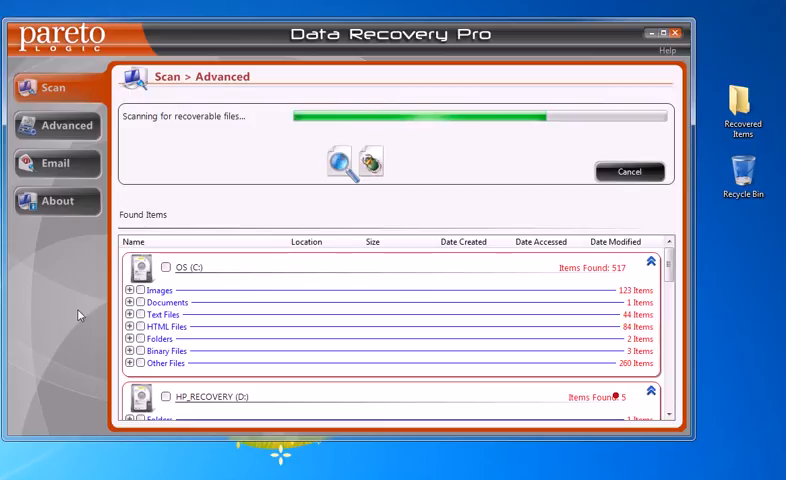
pyautogui.click(128, 290)
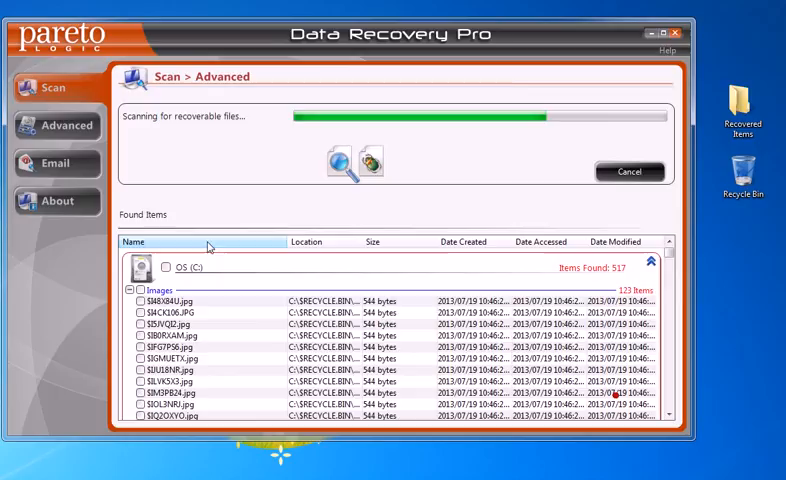
# - Expand the found-file categories and check one image so 1 item is selected
pyautogui.scroll(-3)
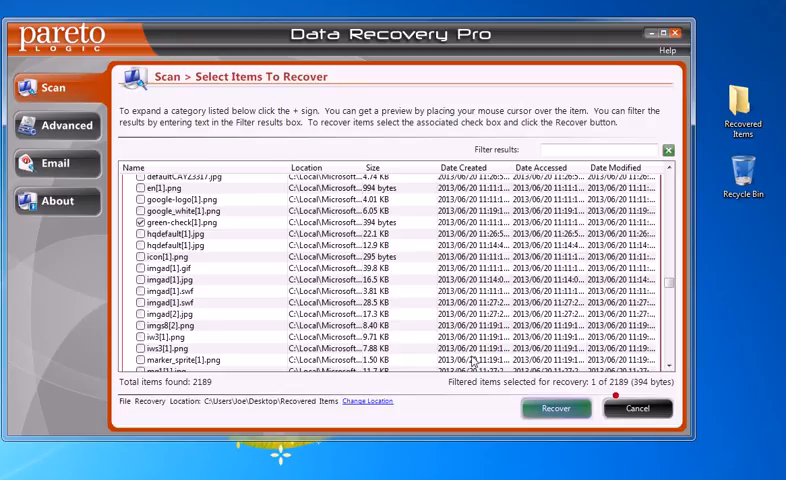
pyautogui.moveTo(176, 290)
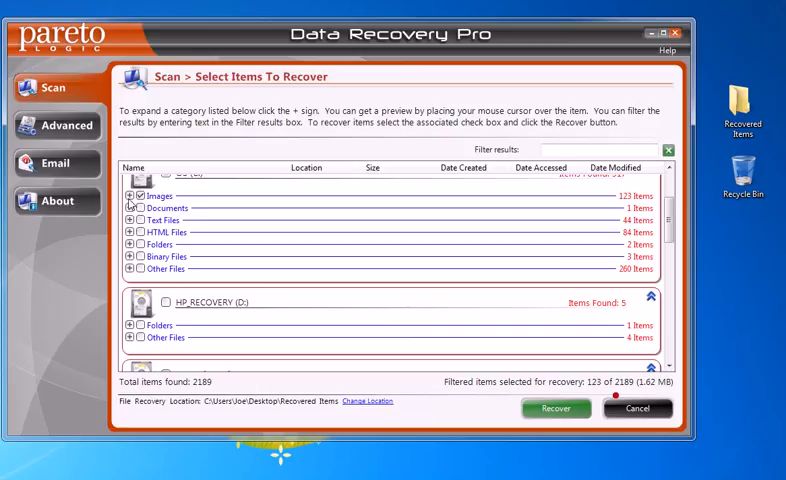
pyautogui.click(132, 196)
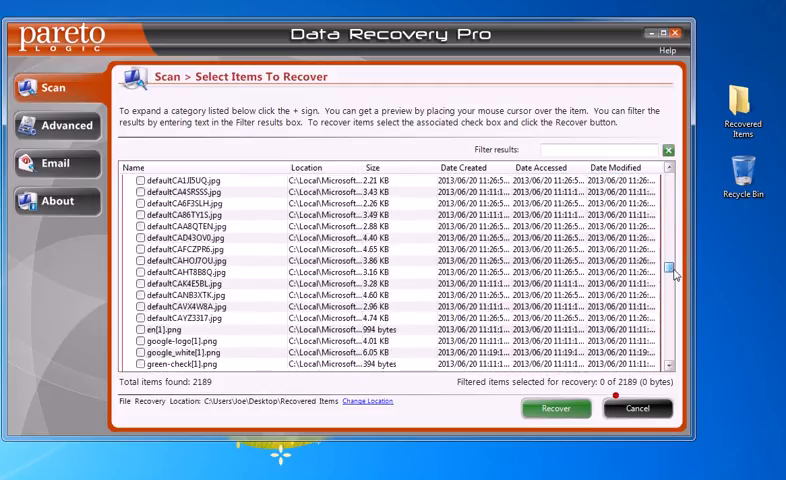
pyautogui.scroll(-3)
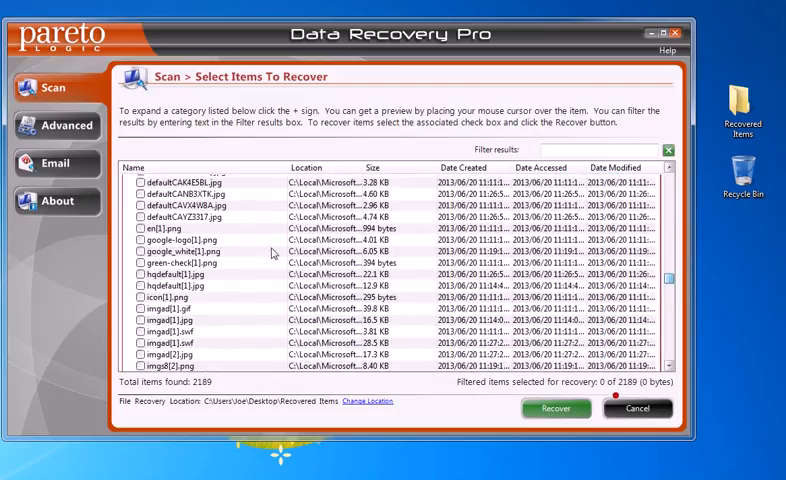
# - Recover the image into the Recovered Items folder, showing green-check(1) in Explorer
pyautogui.click(136, 264)
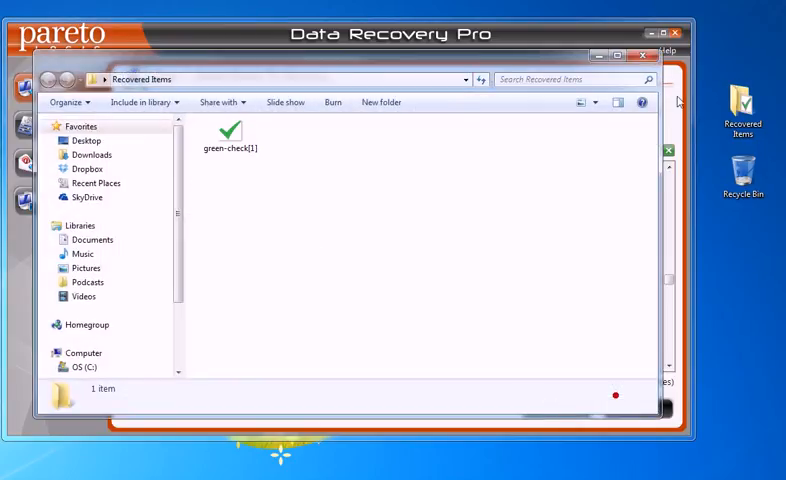
pyautogui.moveTo(536, 140)
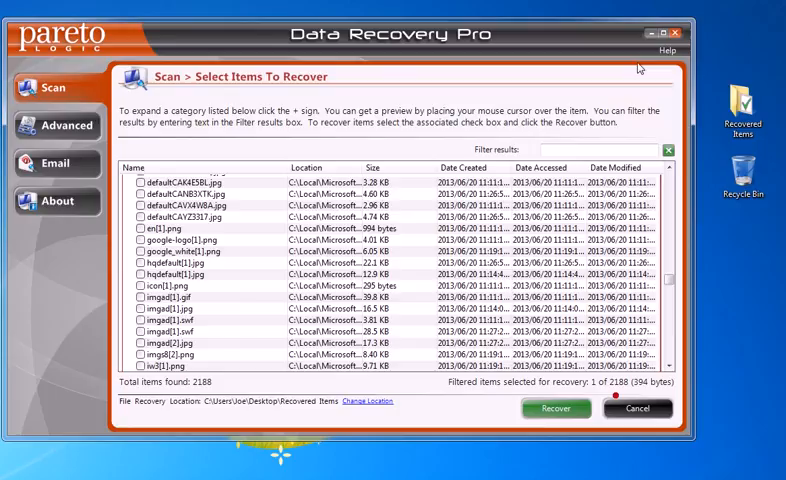
pyautogui.scroll(-3)
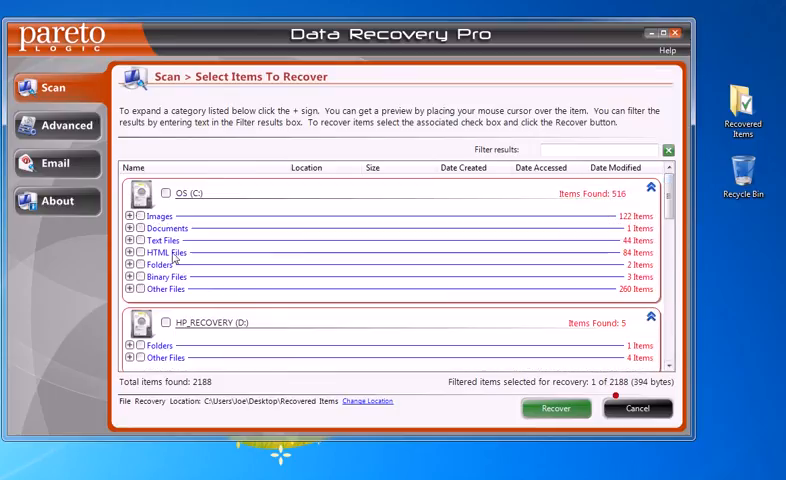
pyautogui.moveTo(512, 242)
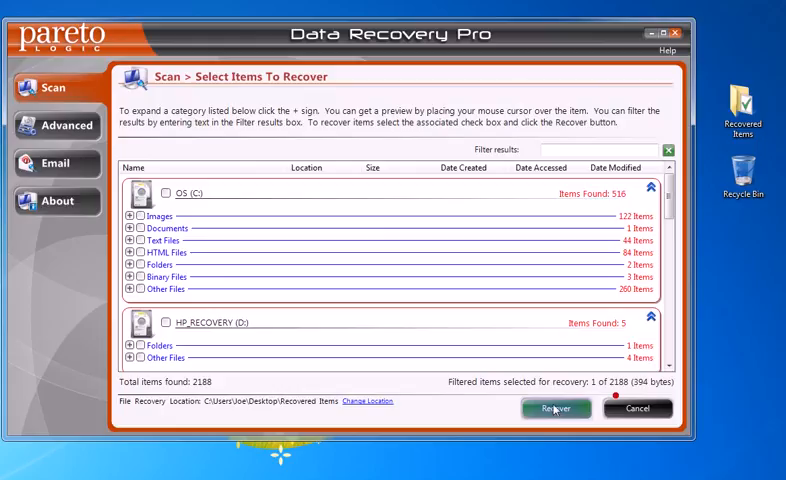
pyautogui.moveTo(500, 408)
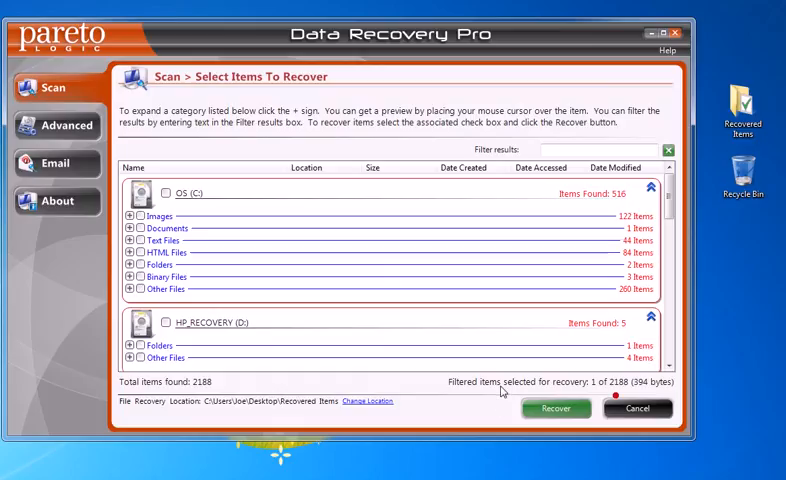
pyautogui.moveTo(588, 244)
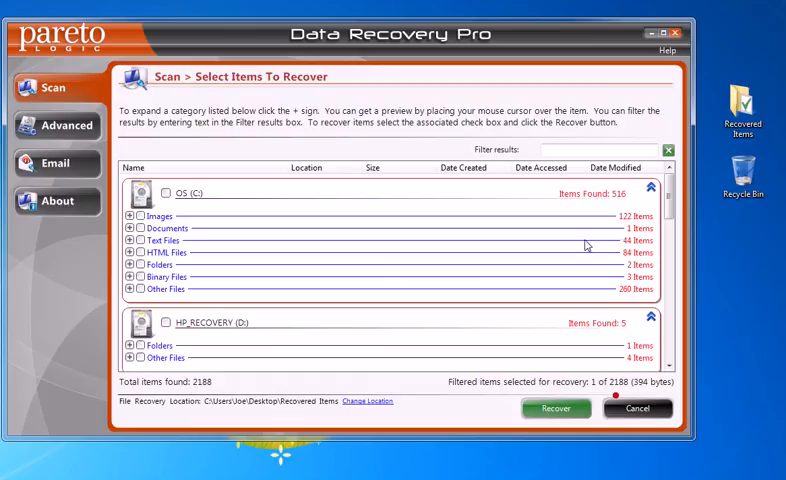